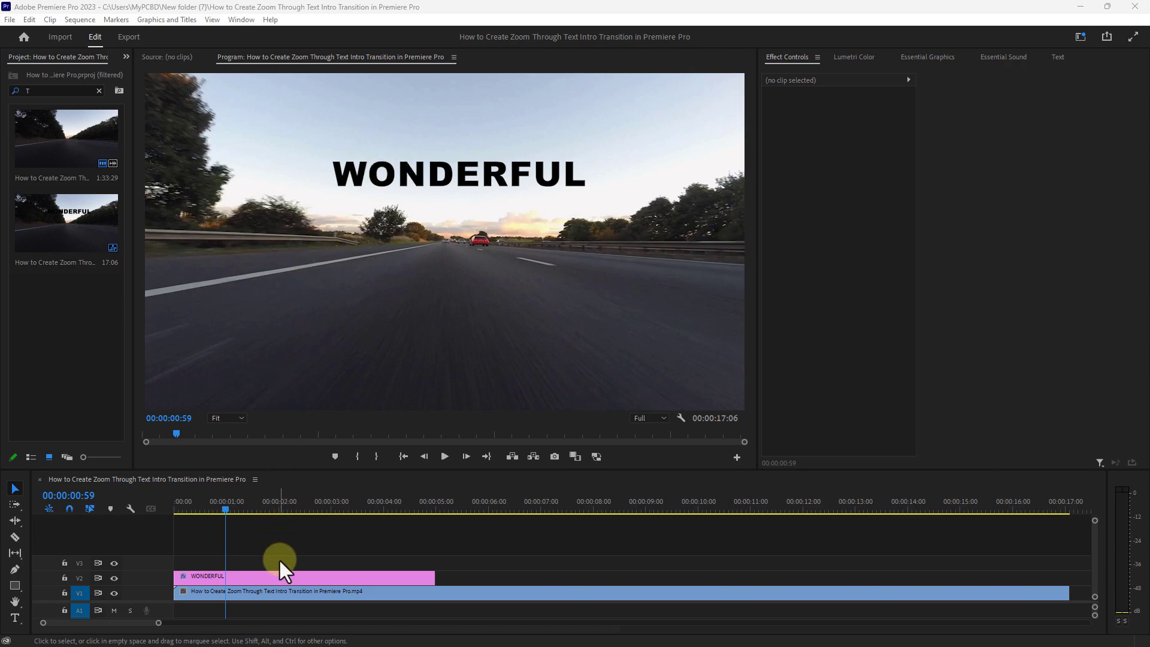
Select the WONDERFUL text clip, its title in the preview, and the driving footage clip.
click(277, 576)
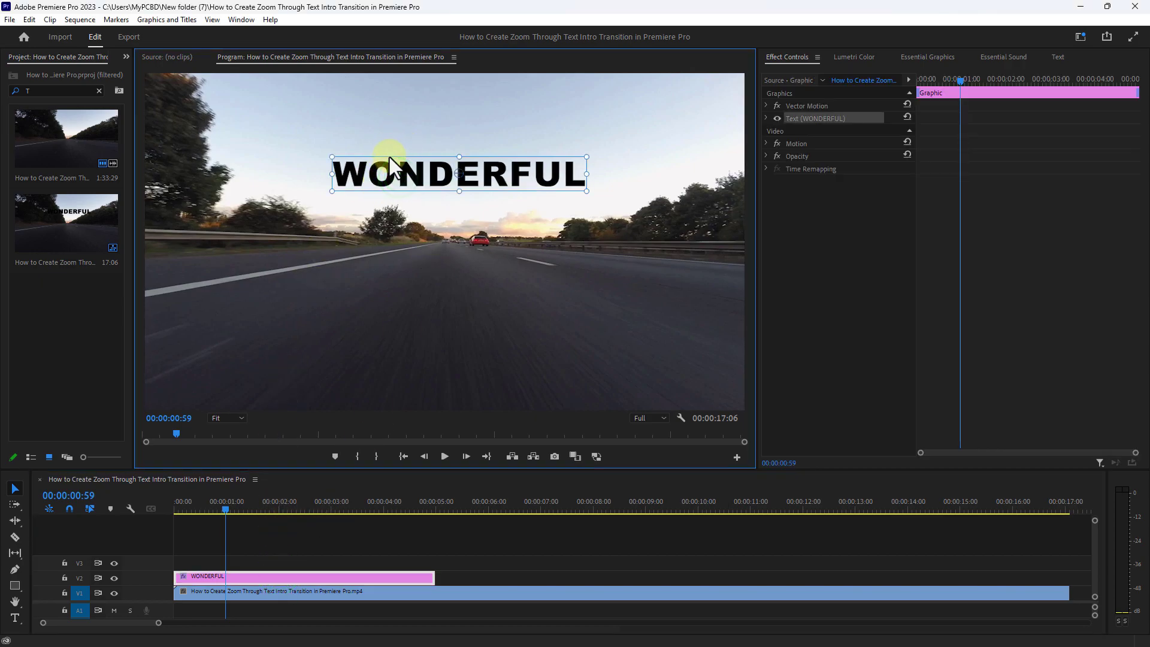
click(298, 607)
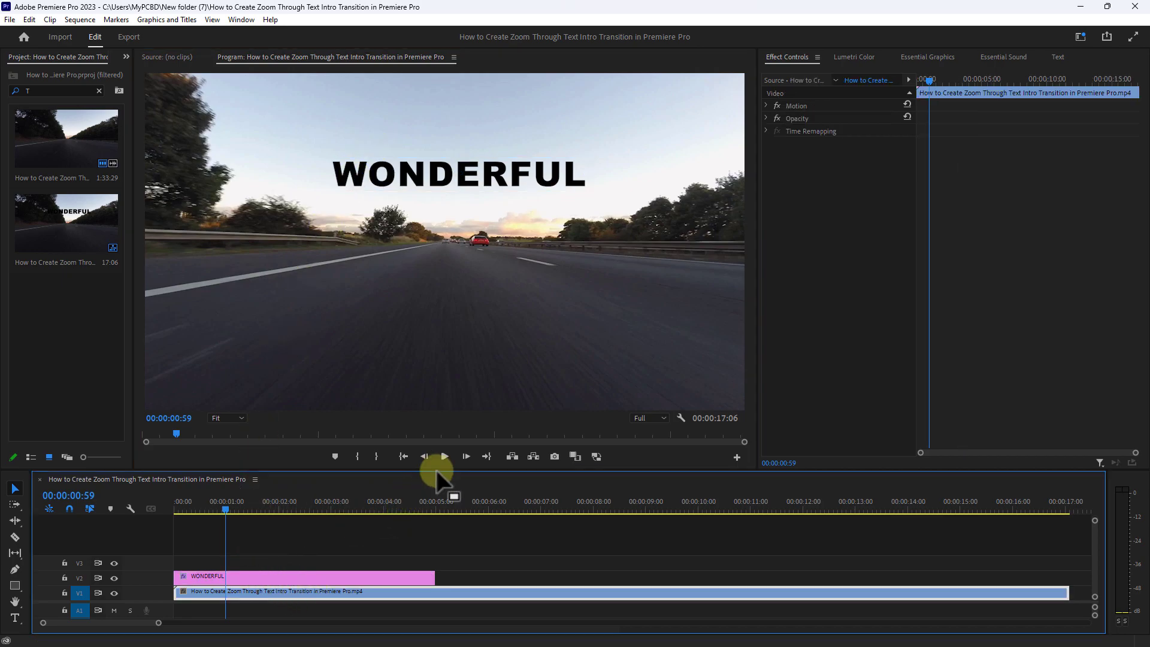
click(445, 455)
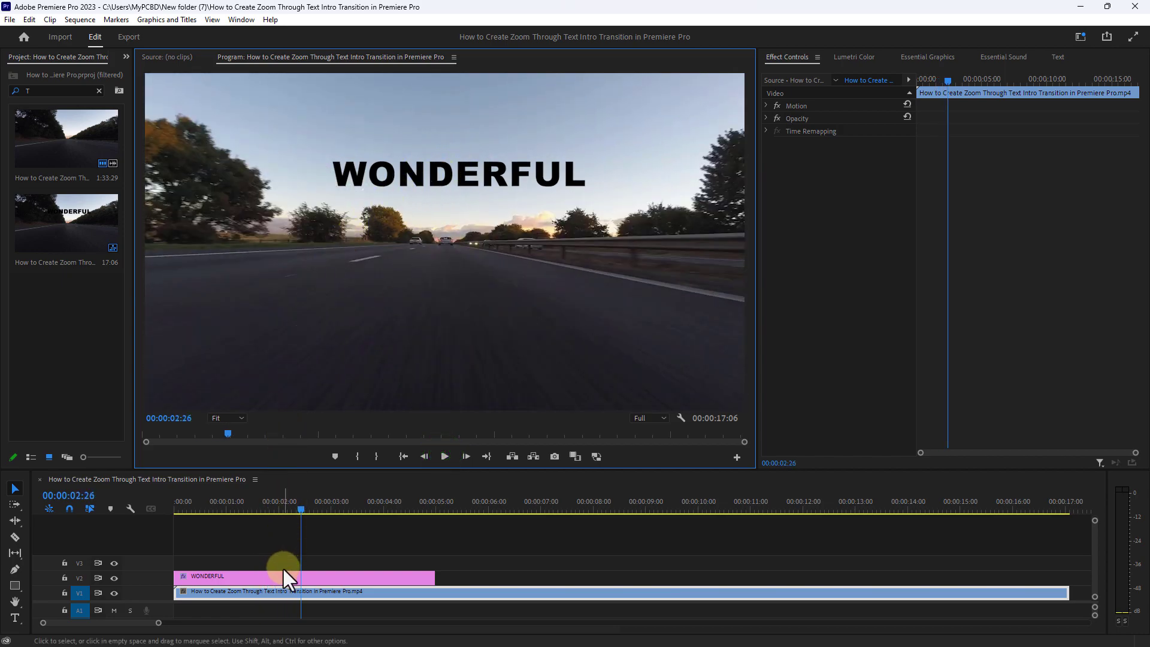
click(278, 576)
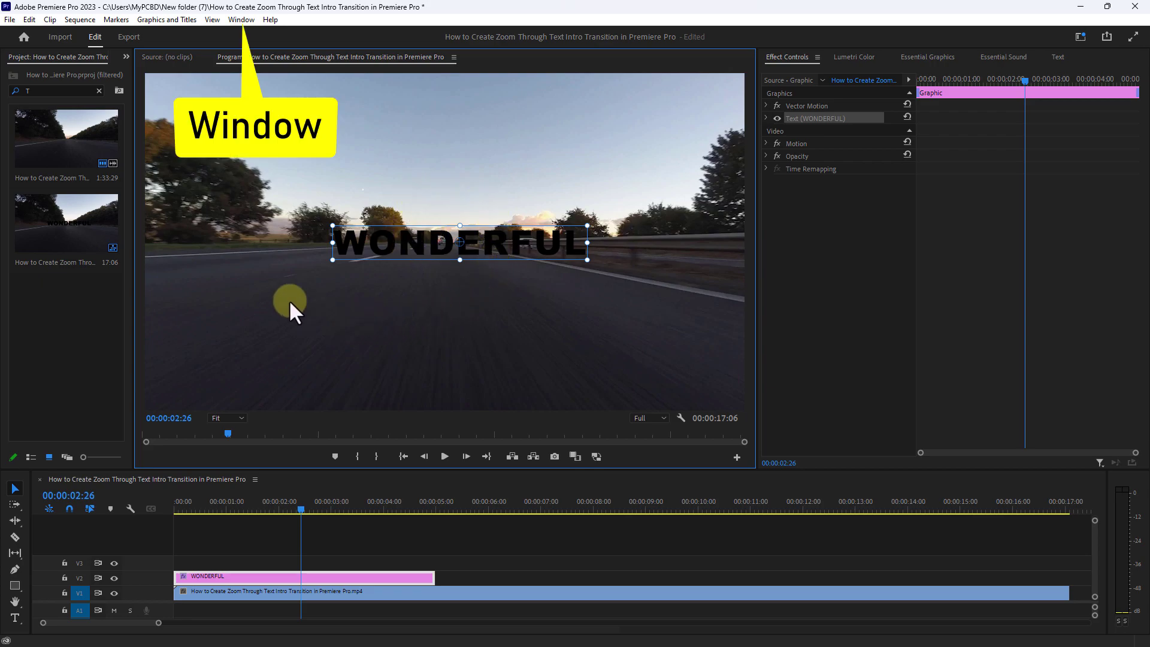
mouse_move(242, 20)
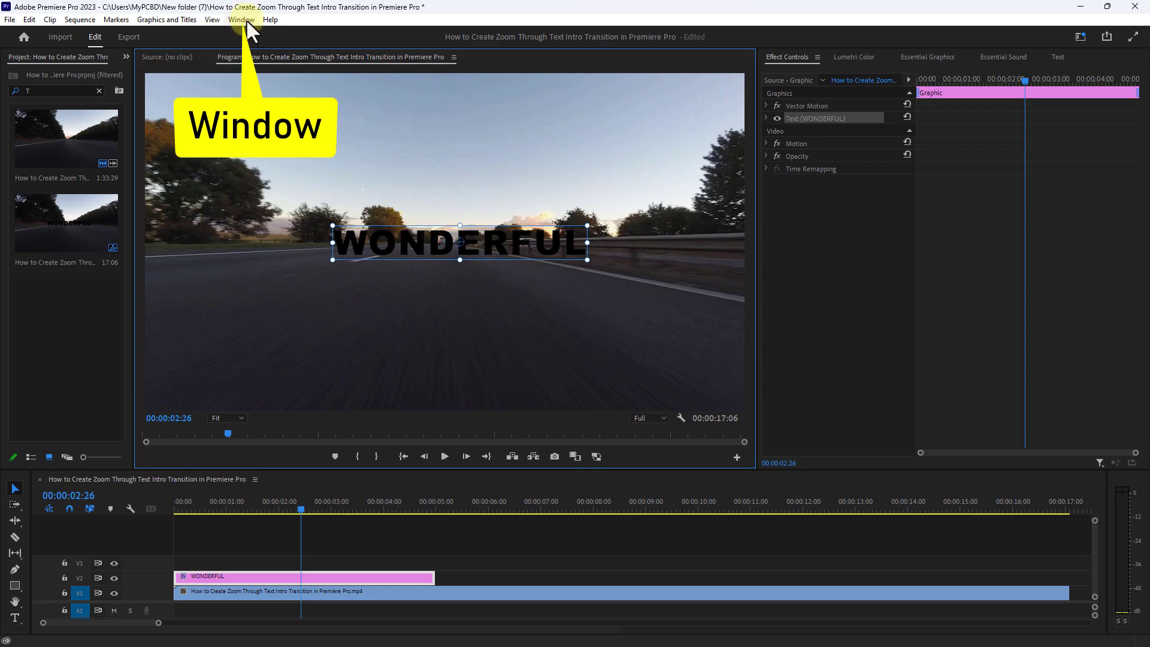
Show the Effects panel and search 'Tra' to find Track Matte Key.
click(251, 19)
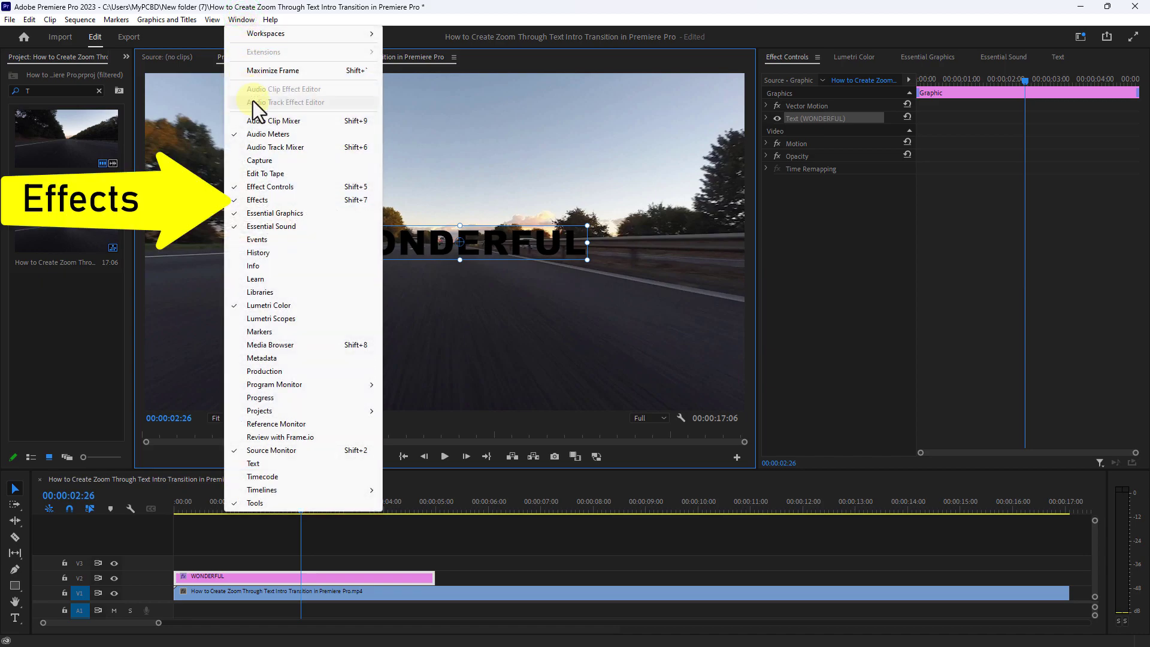
mouse_move(263, 208)
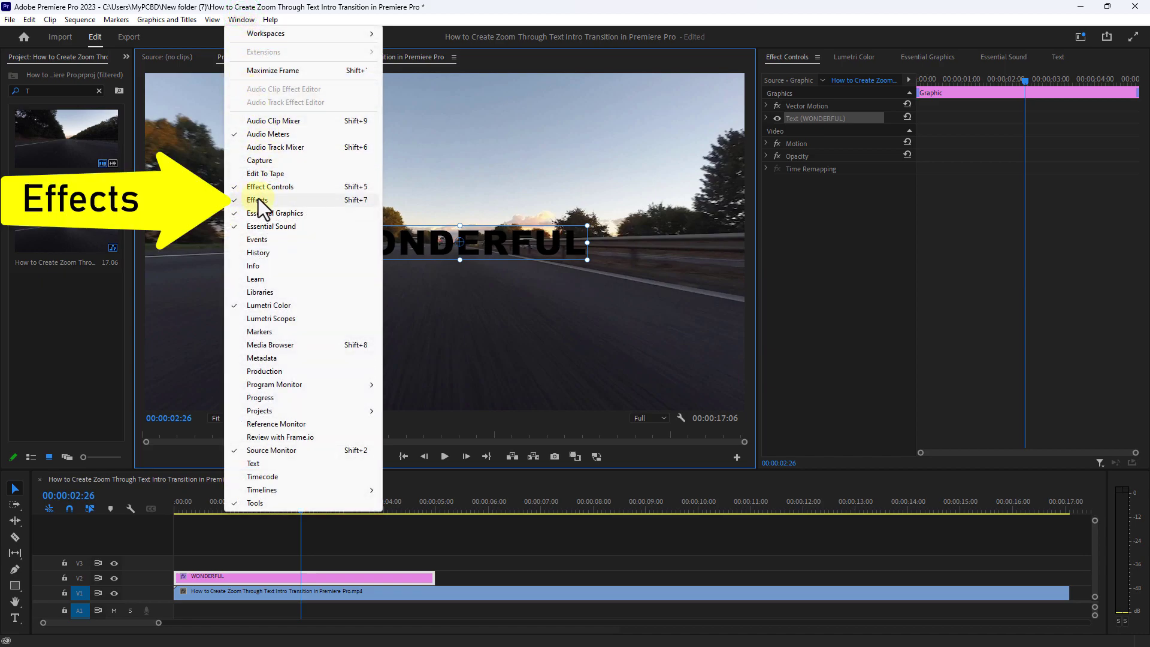
click(257, 199)
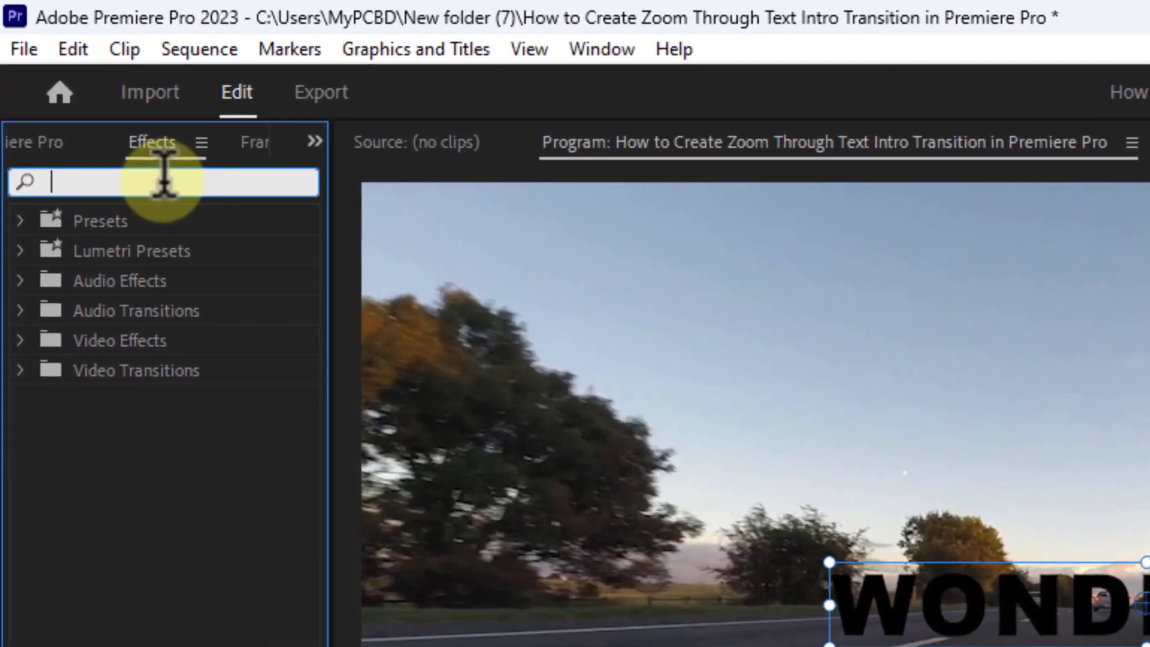
text(Track Matte Key)
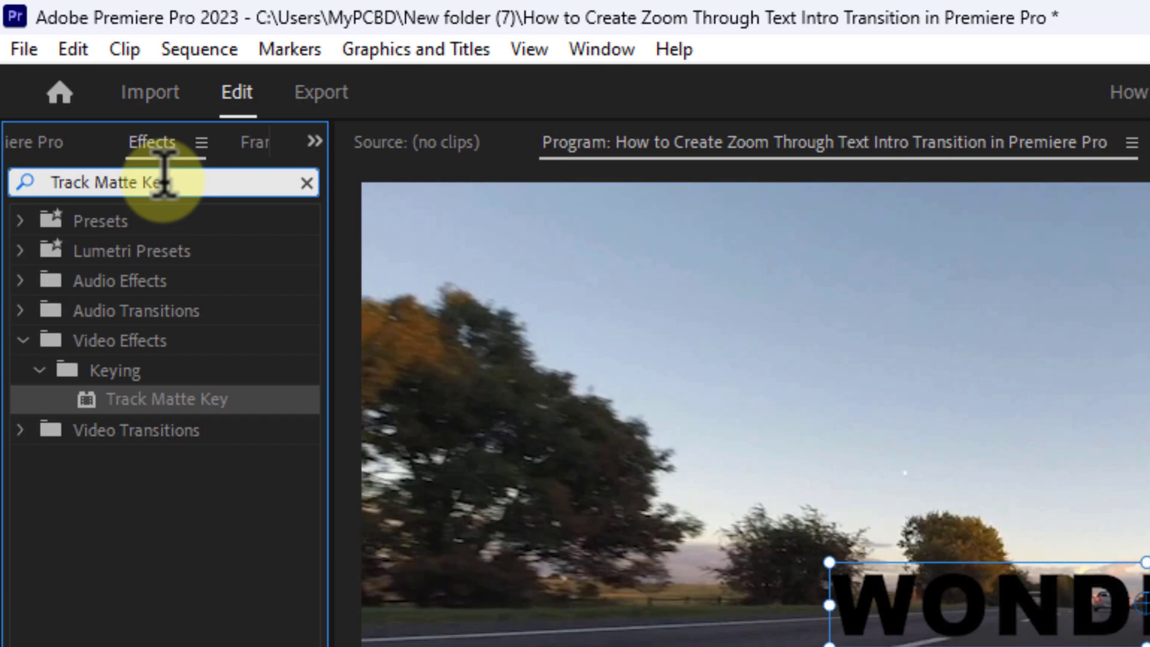
click(132, 386)
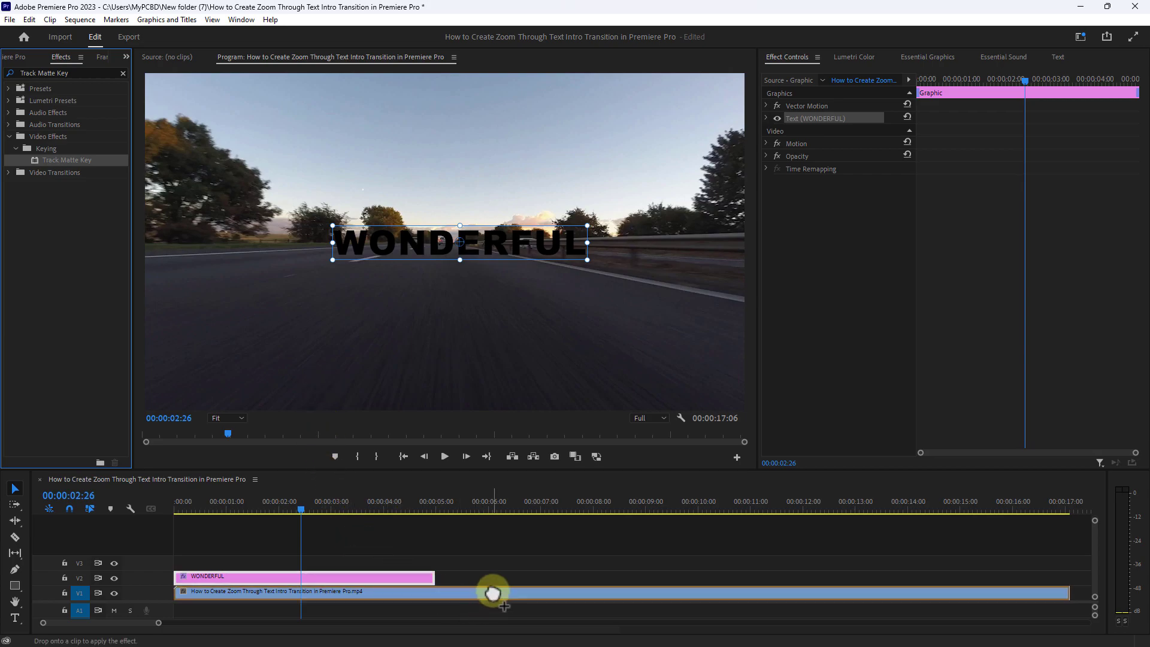
mouse_move(486, 610)
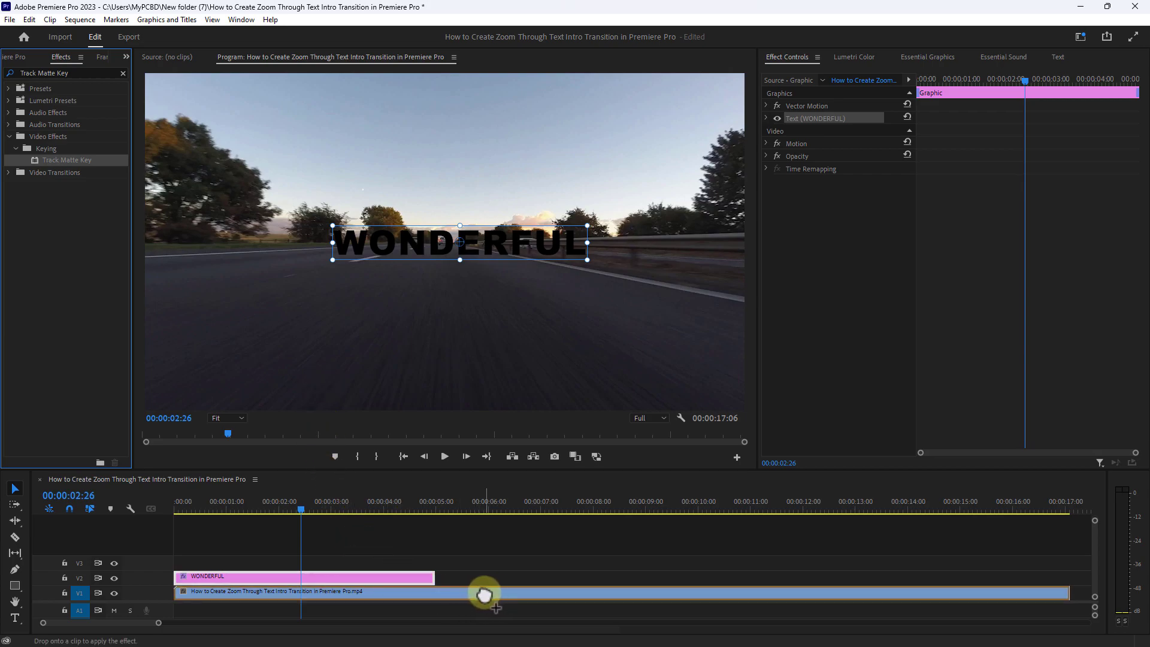
Apply Track Matte Key to the driving footage with Matte set to Video 2.
click(484, 594)
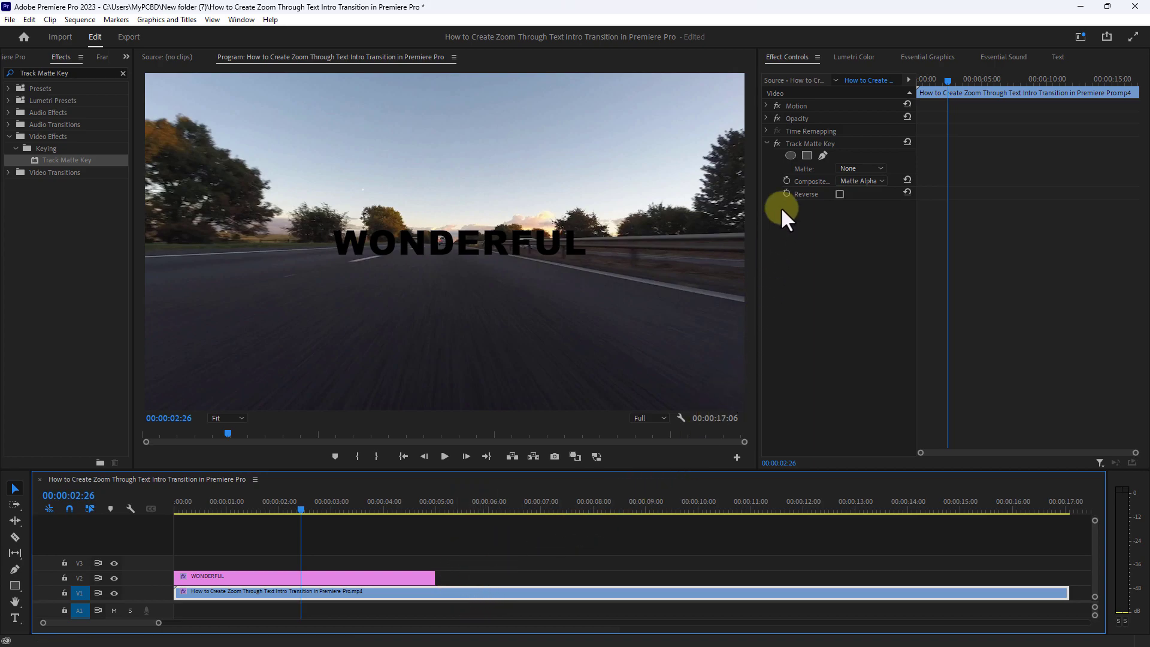
click(866, 228)
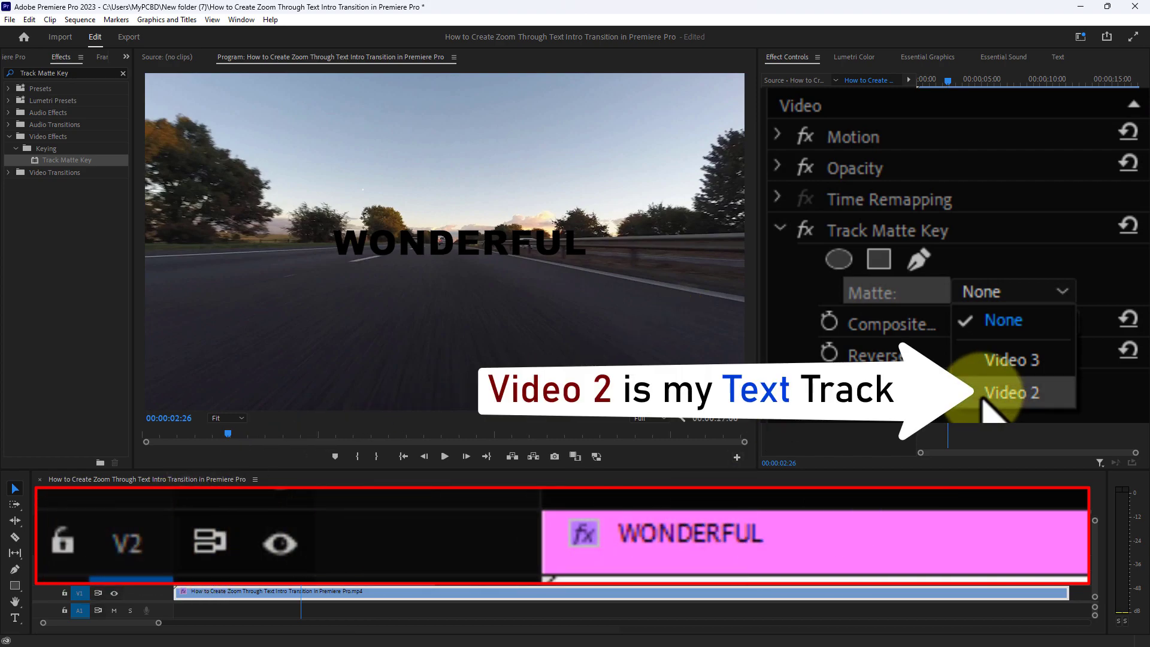
click(1004, 392)
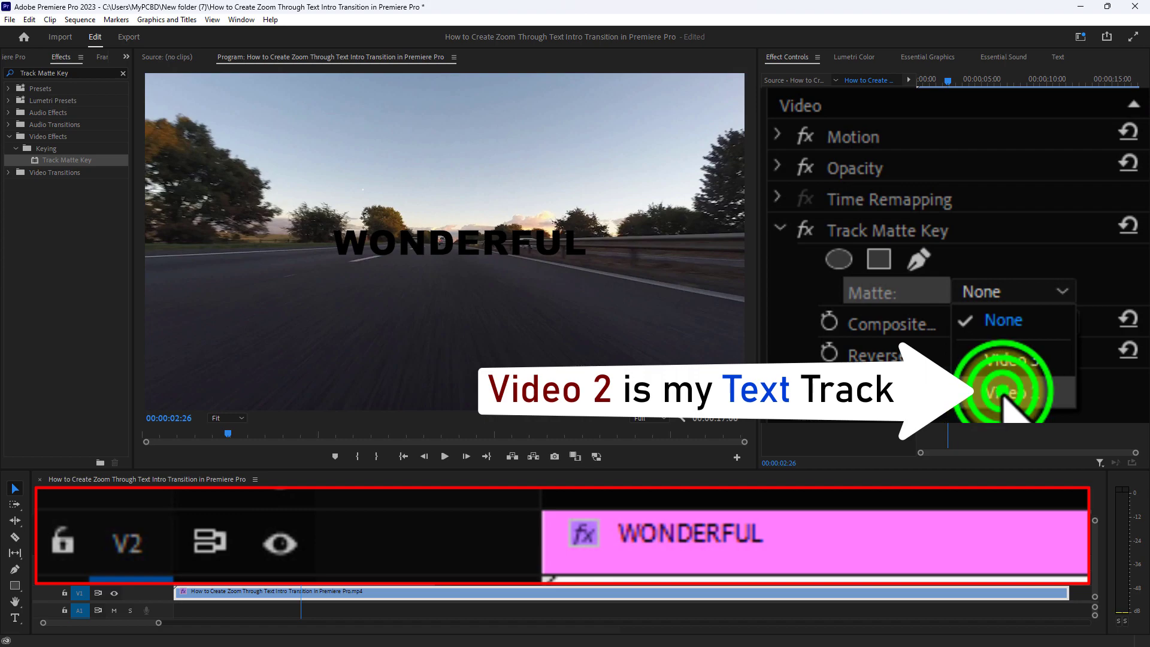
click(1002, 390)
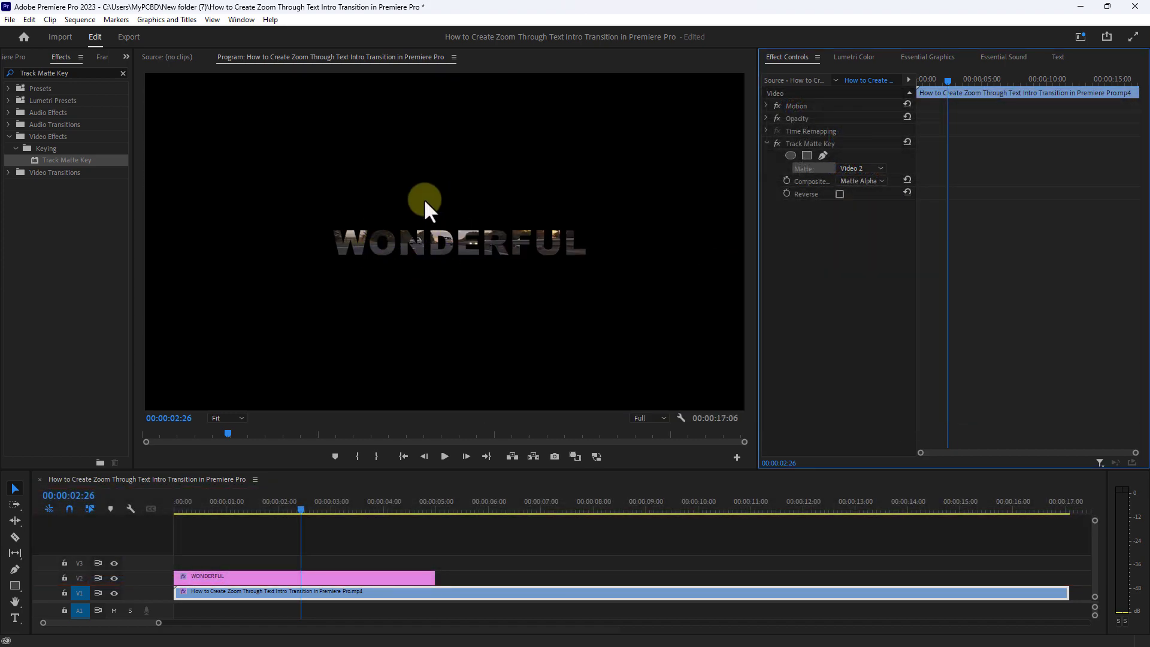
mouse_move(336, 425)
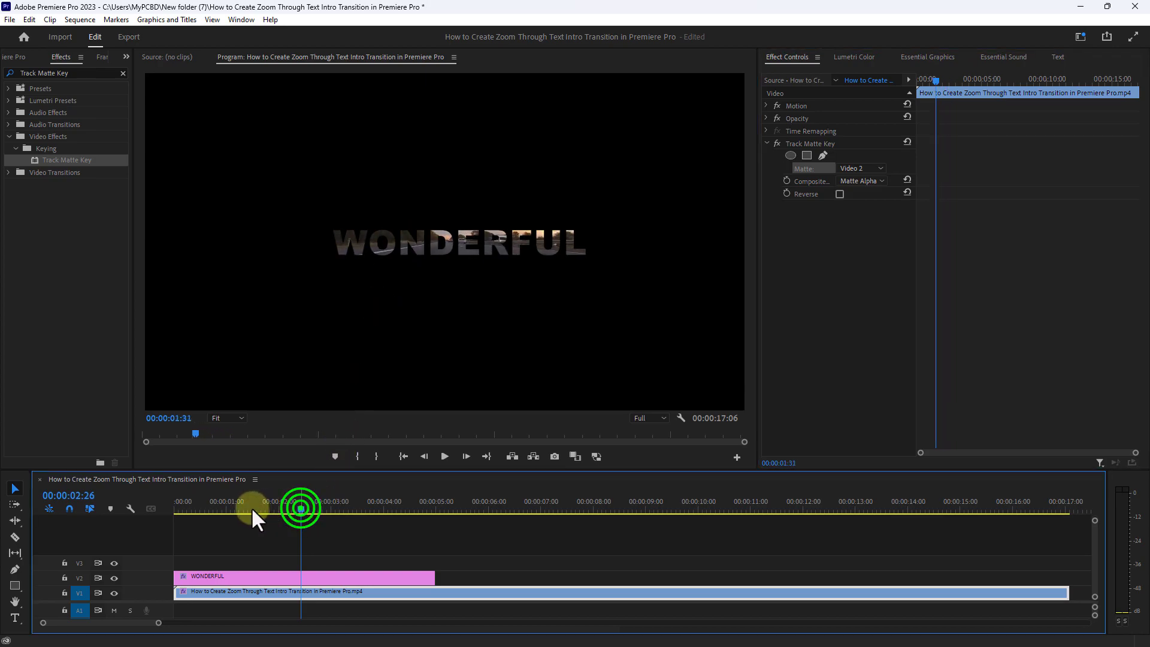
Key WONDERFUL's Vector Motion Scale at 100 at the sequence start.
drag(299, 509, 182, 509)
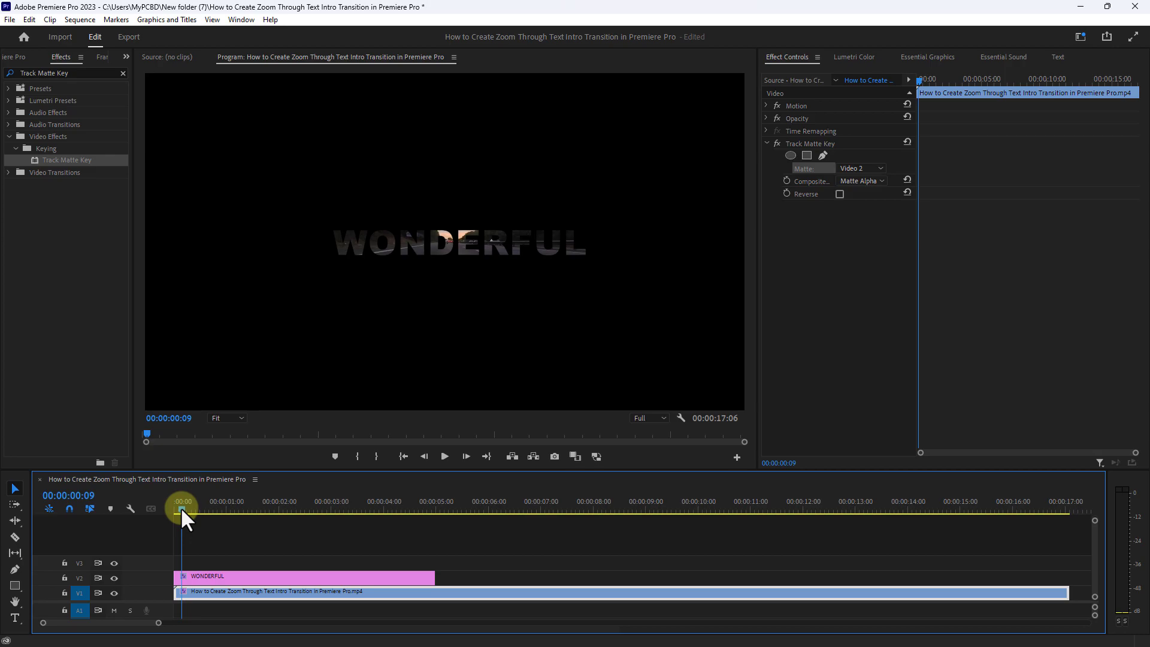
click(257, 576)
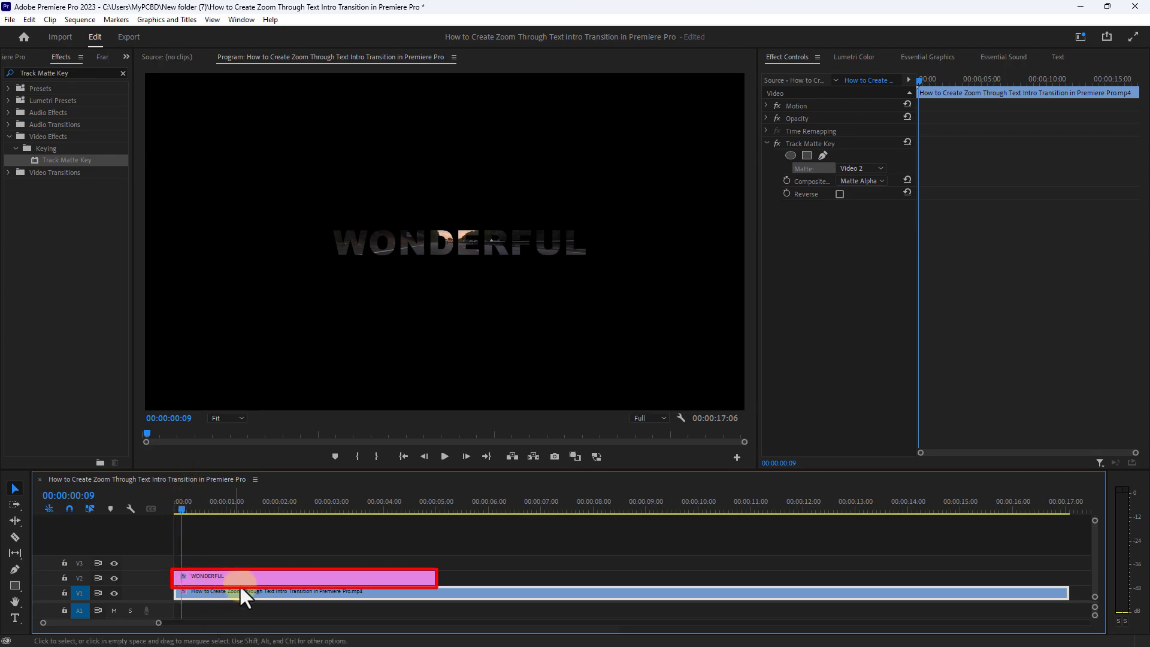
click(244, 582)
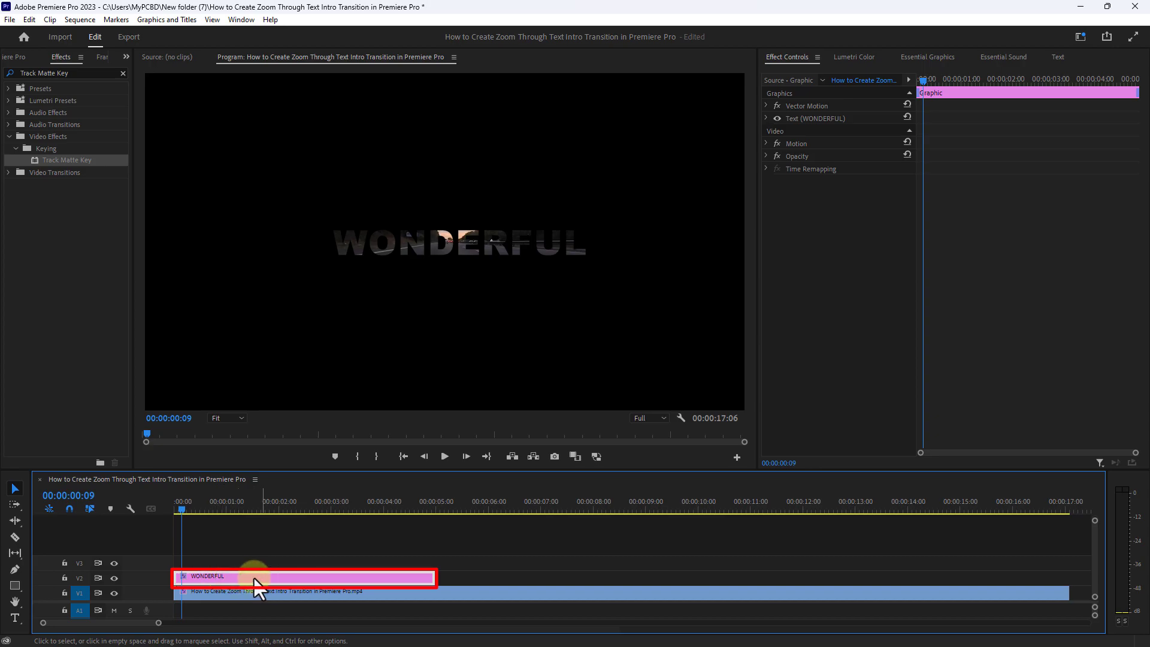
click(252, 576)
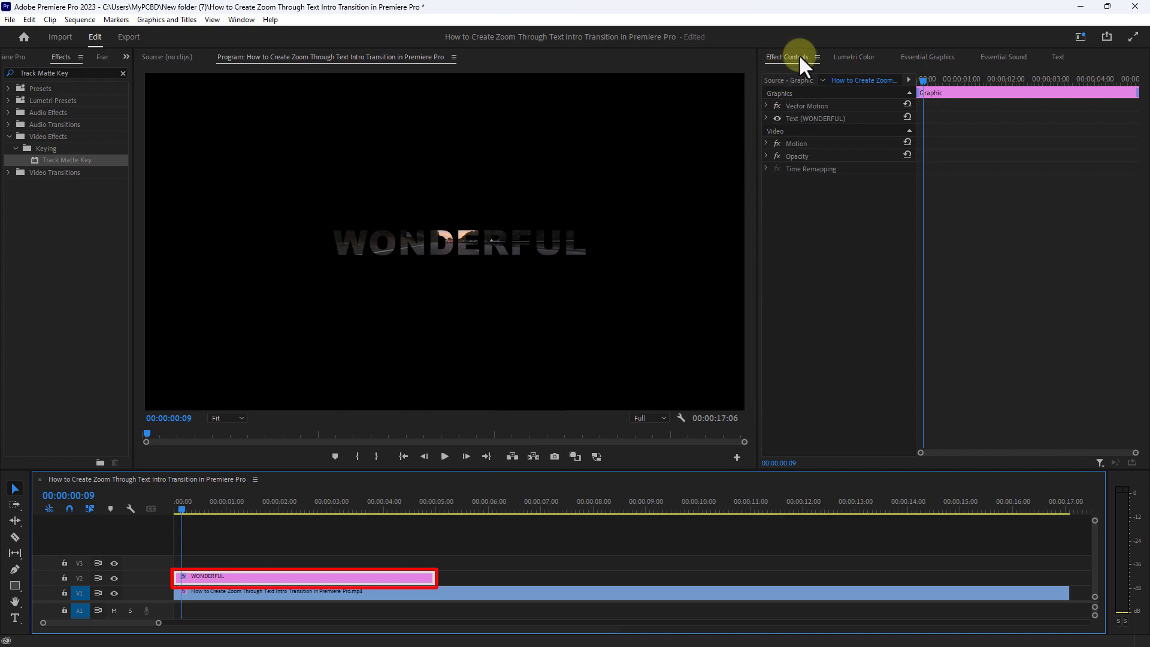
mouse_move(788, 52)
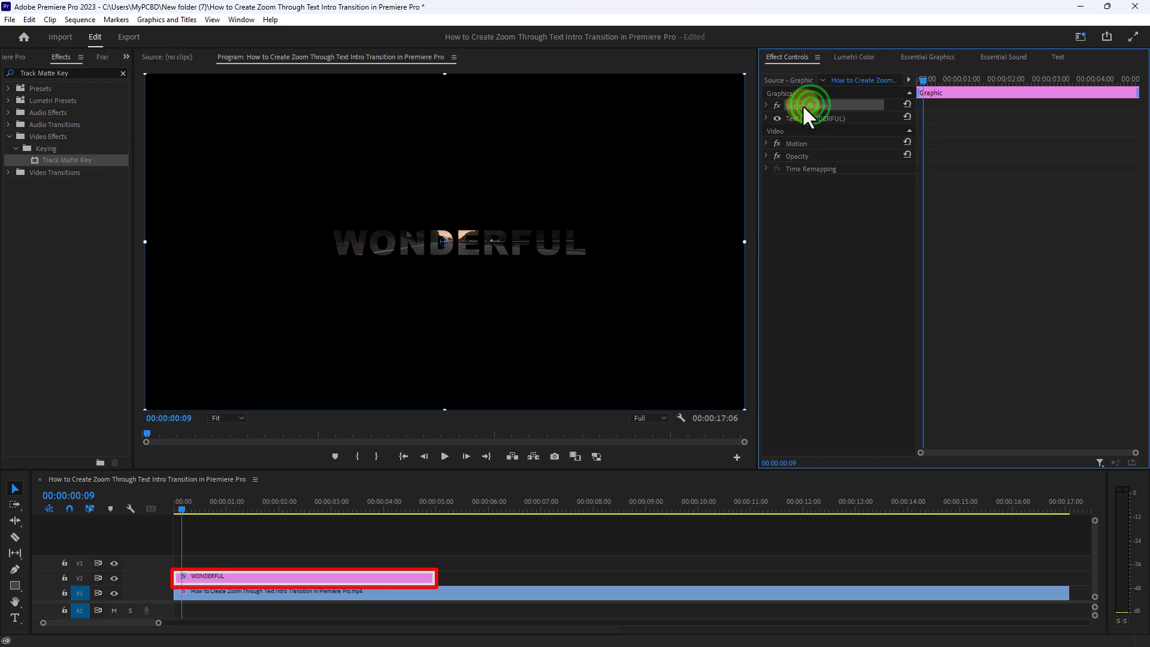
click(767, 105)
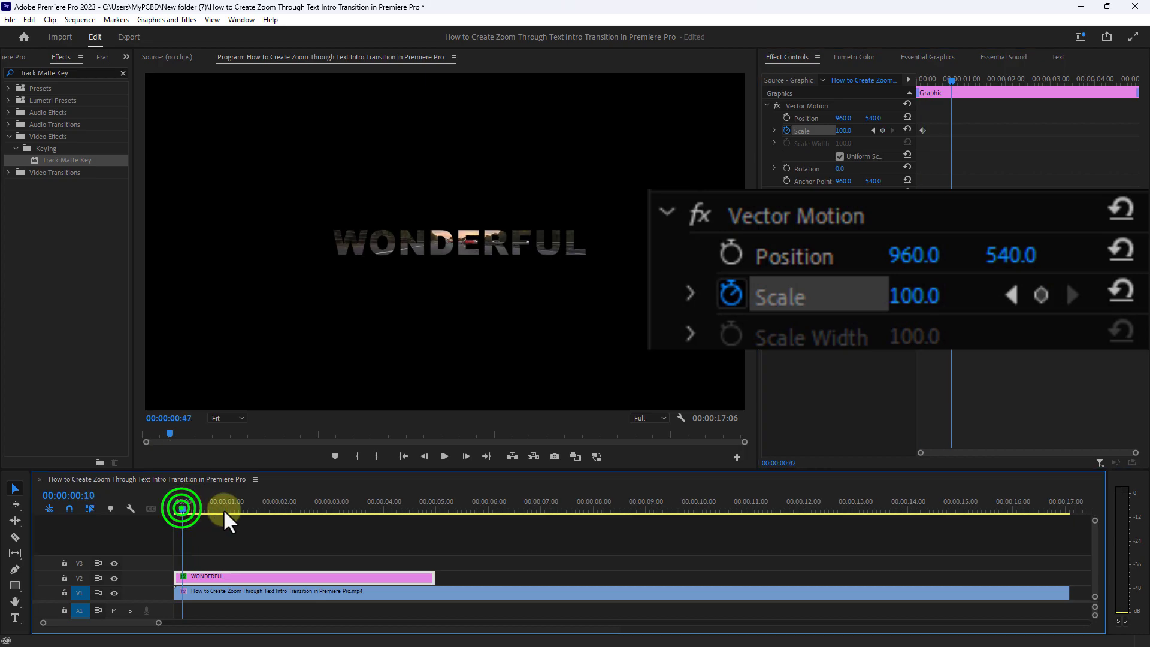
click(350, 516)
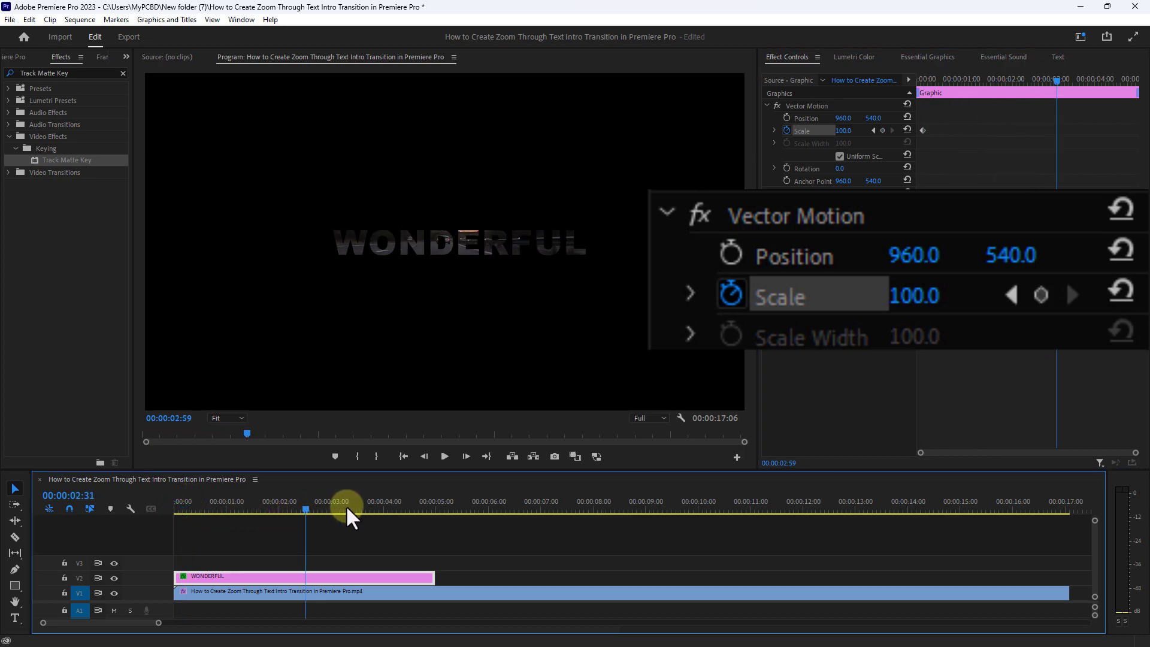
Add a second Scale keyframe of 2571 near 00:00:04:57.
click(424, 506)
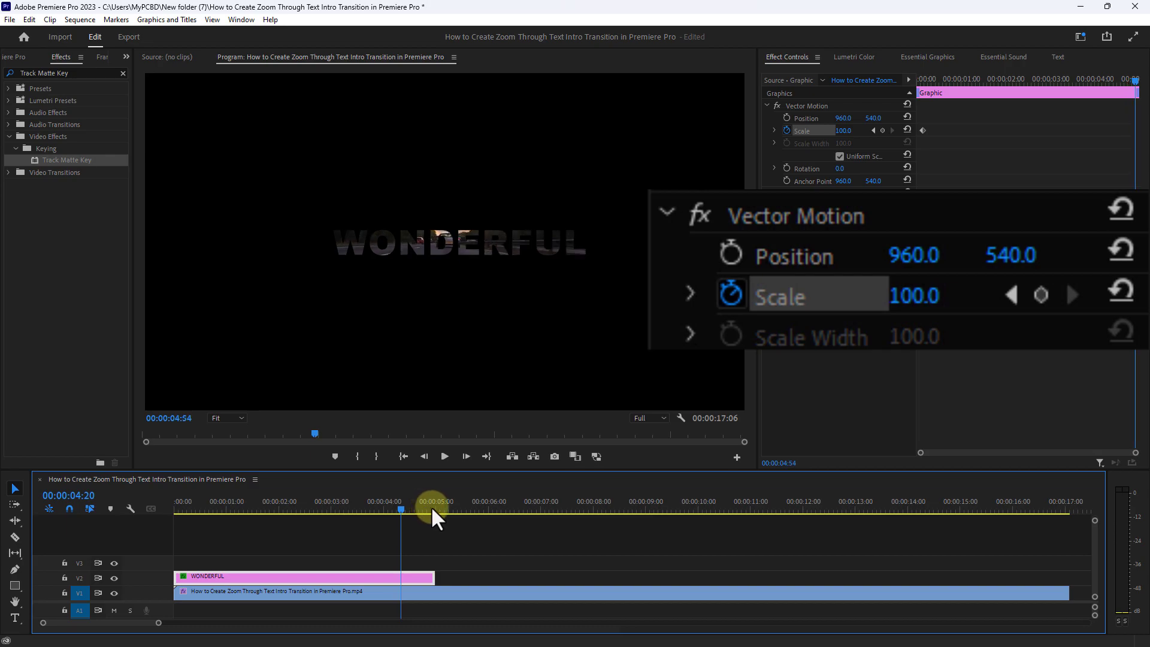
click(794, 131)
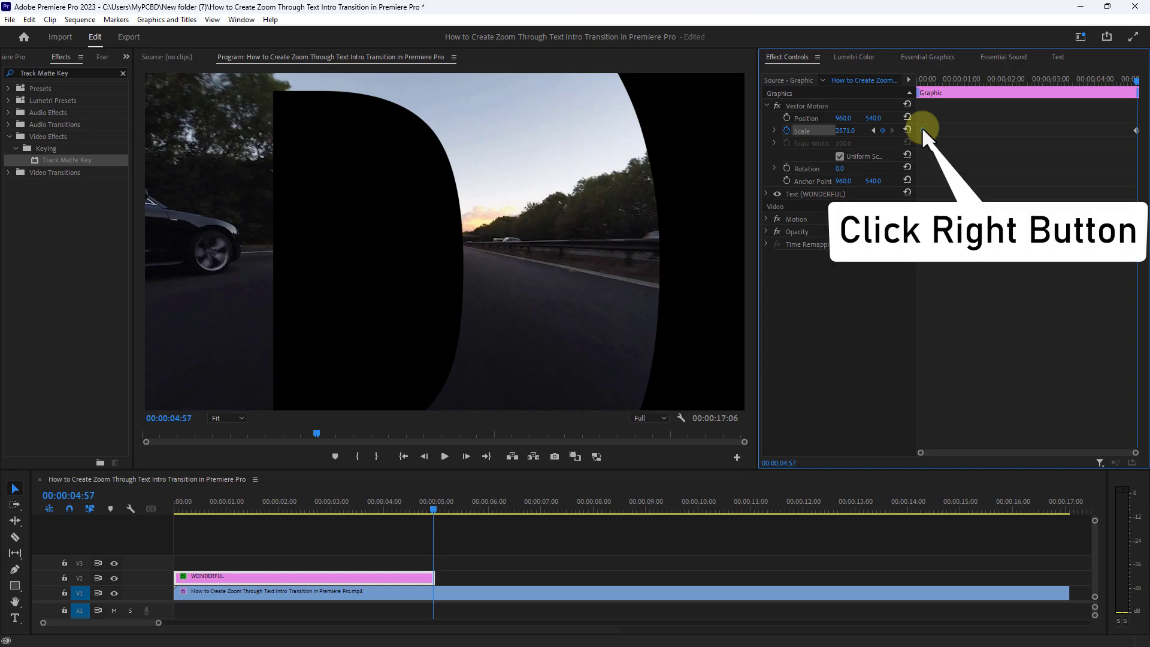
Ease Out the first Scale keyframe and play the zoom intro from the start.
right_click(908, 130)
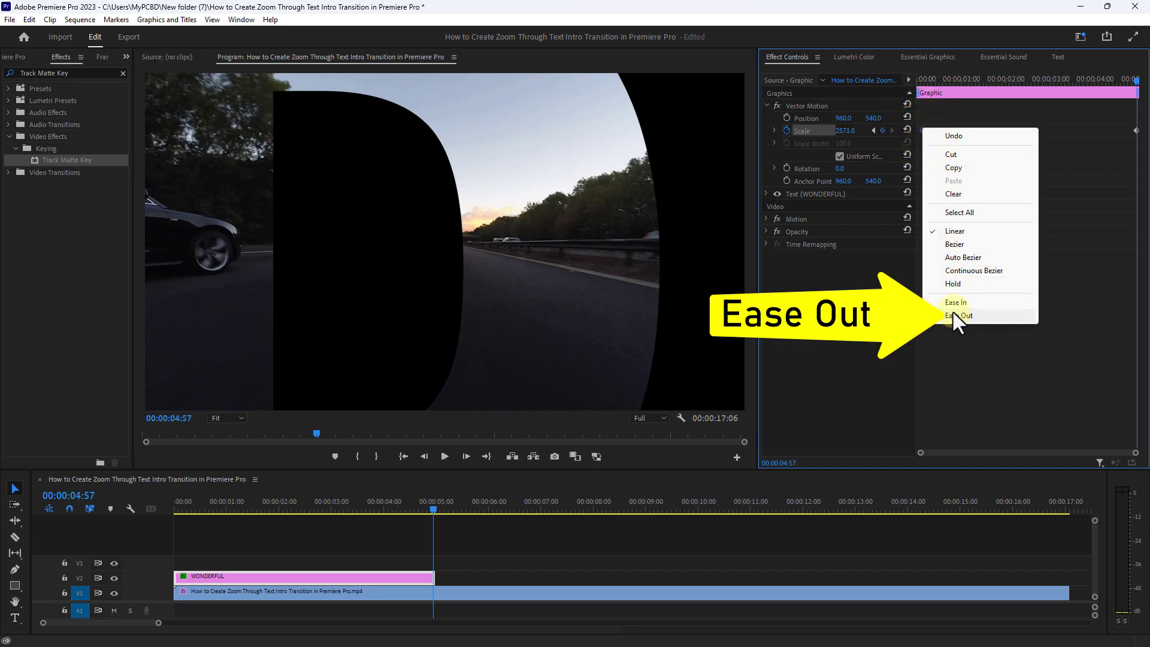
click(959, 315)
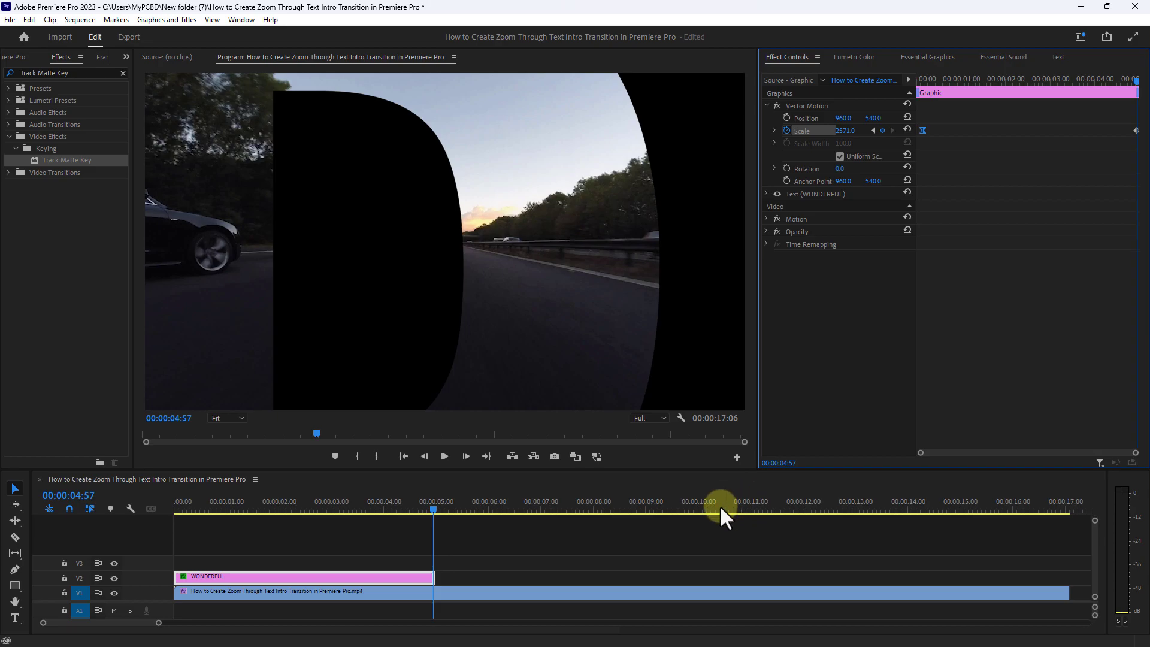
click(433, 518)
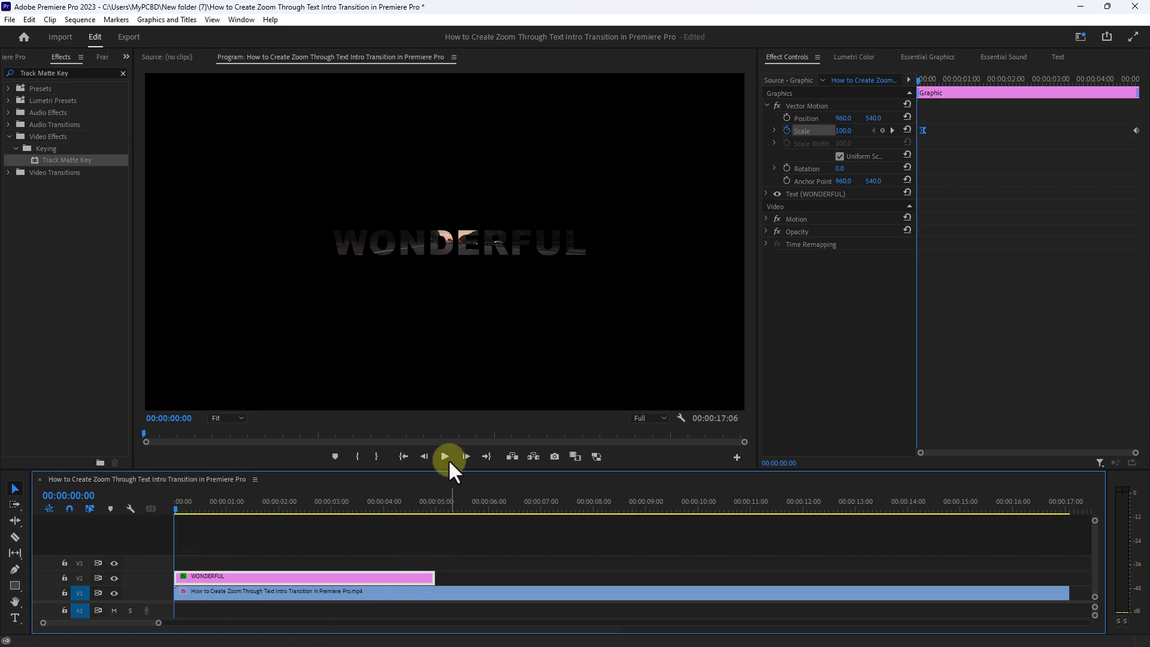
click(442, 456)
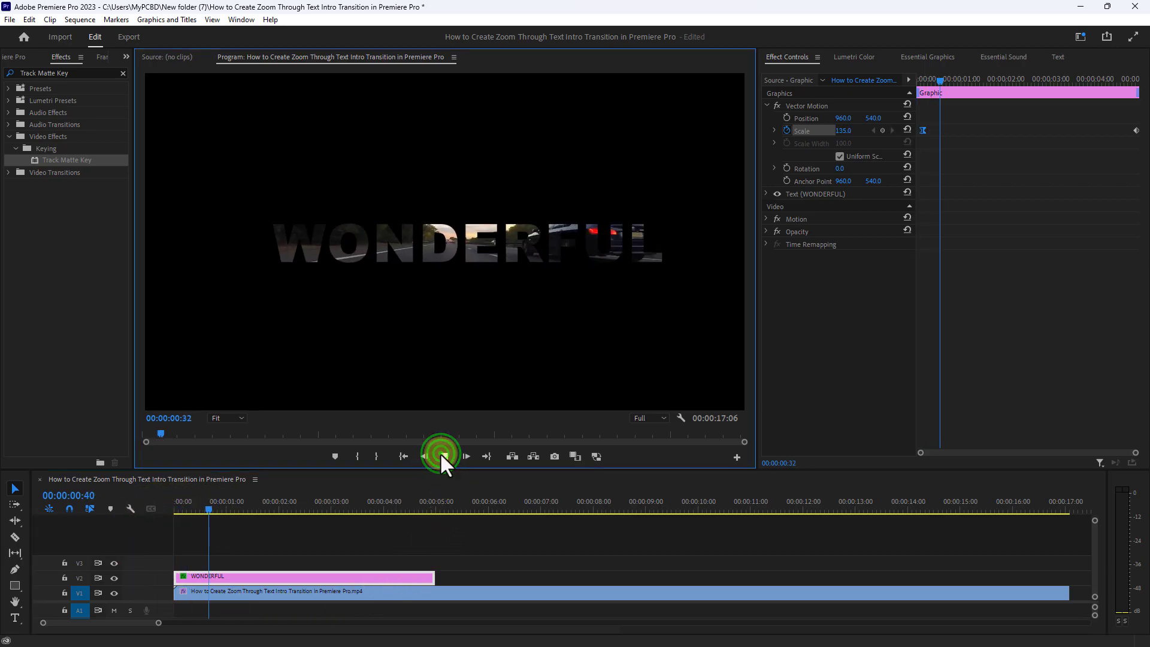